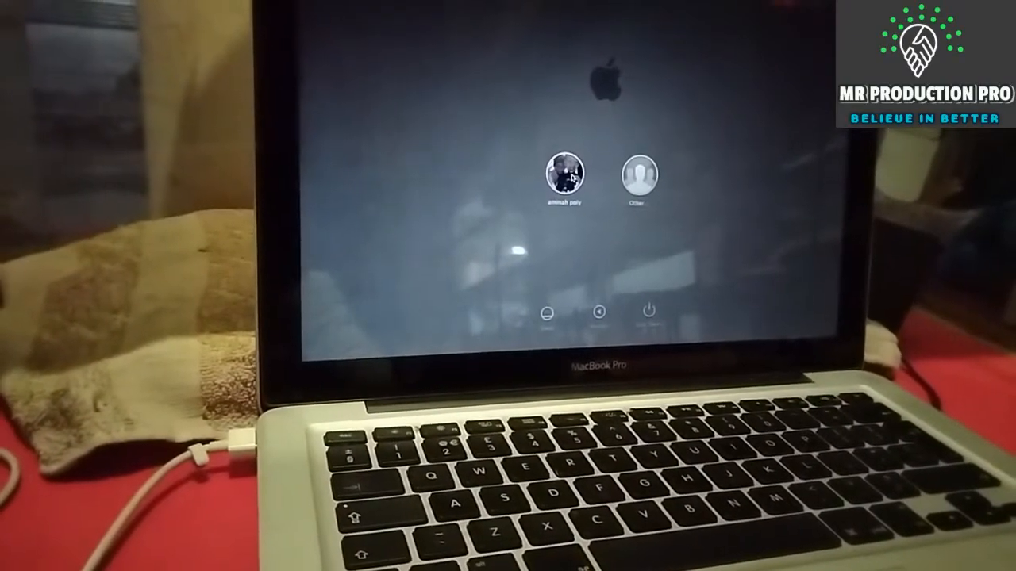
Restart the Mac from the login window instead of signing in
left_click(565, 173)
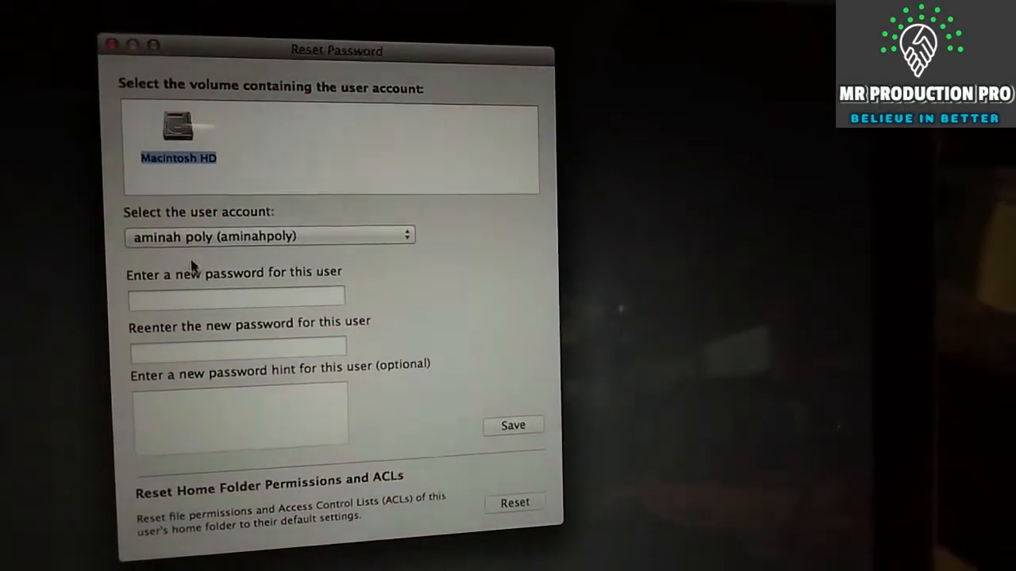
left_click(268, 235)
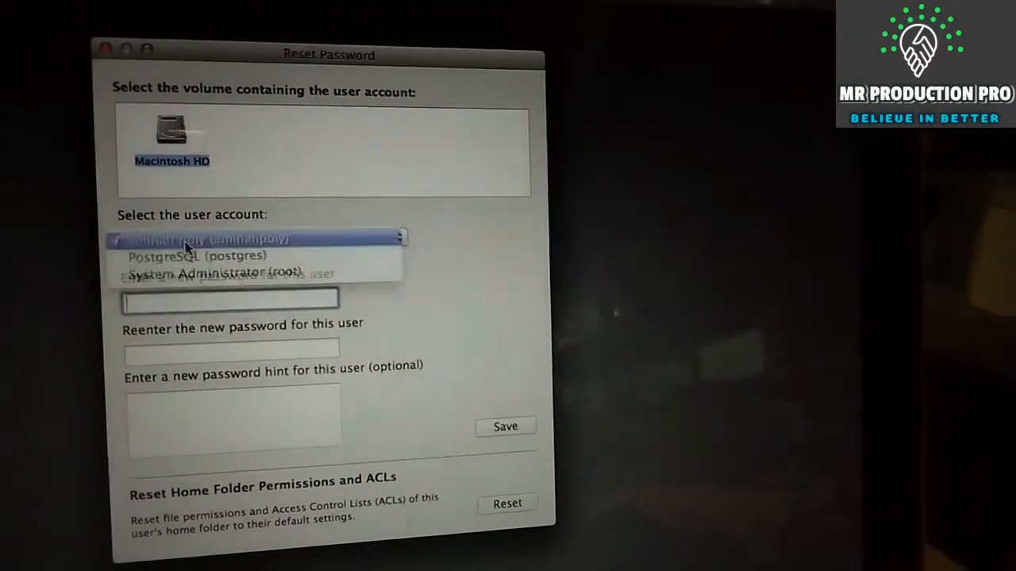
left_click(189, 238)
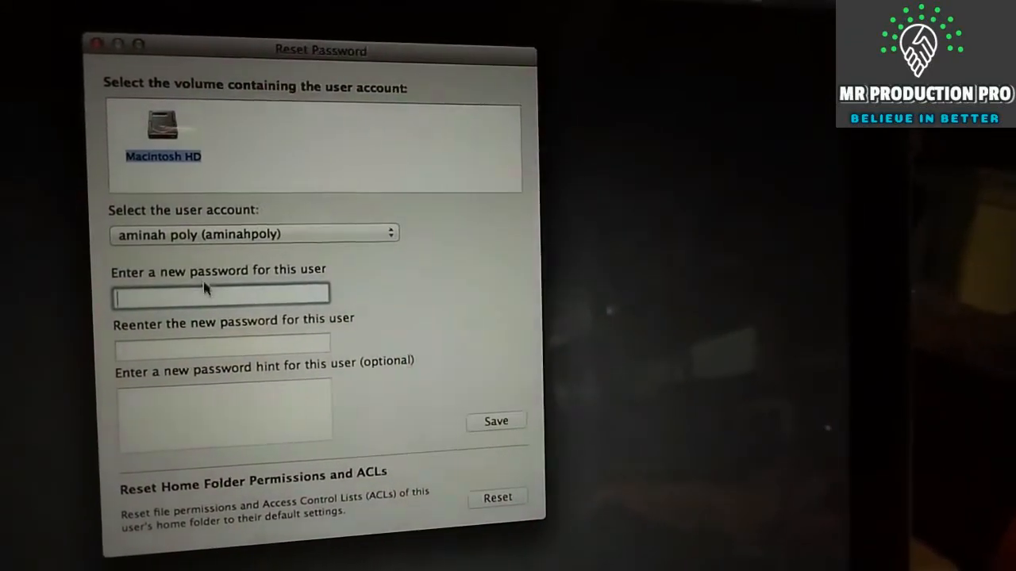